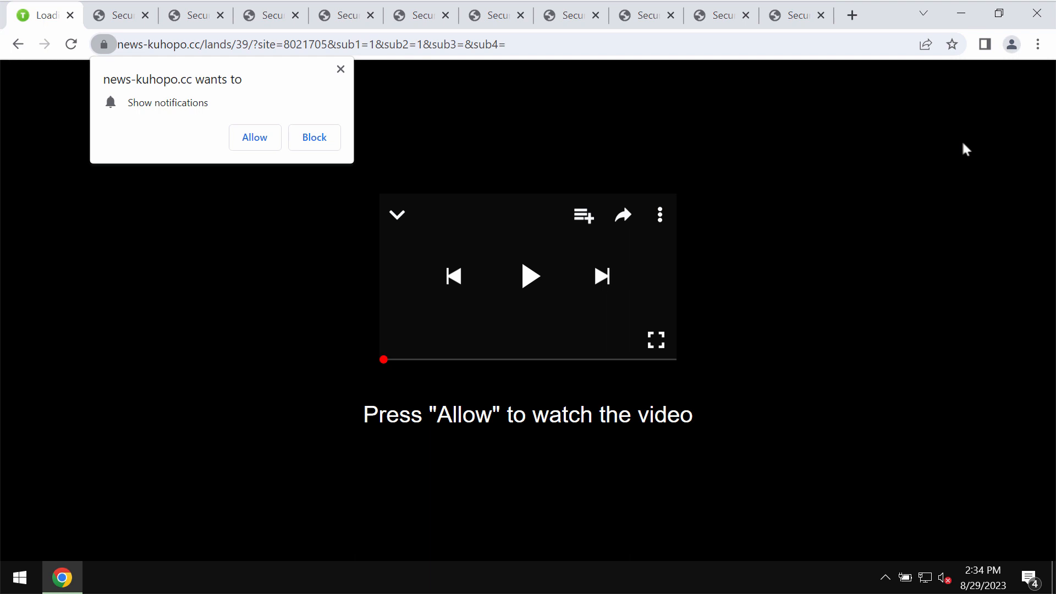
pyautogui.moveTo(961, 154)
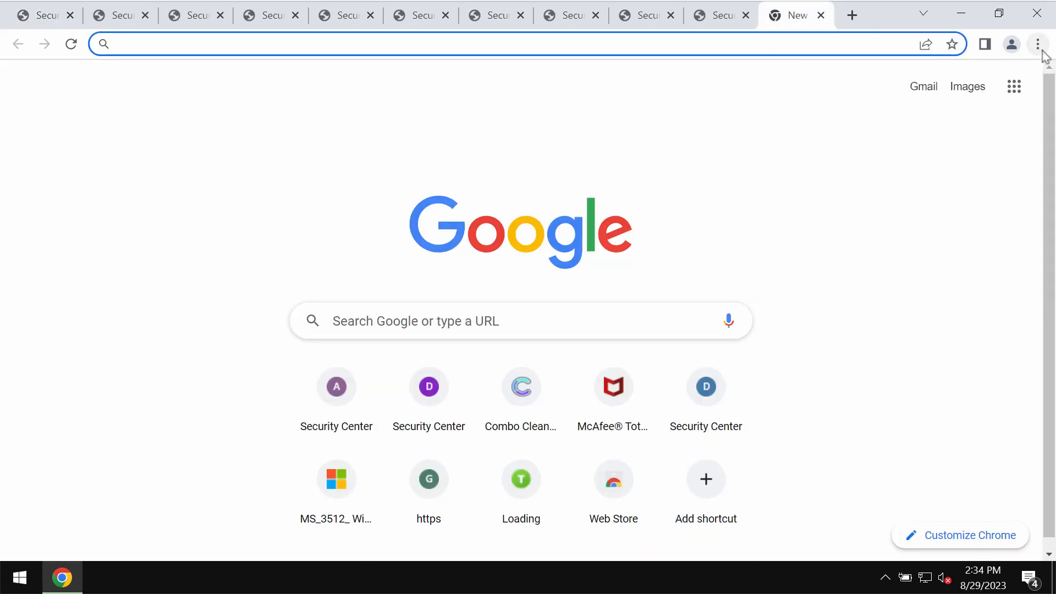
# Go from the three-dot menu to Settings > Site settings > Notifications.
pyautogui.click(1037, 44)
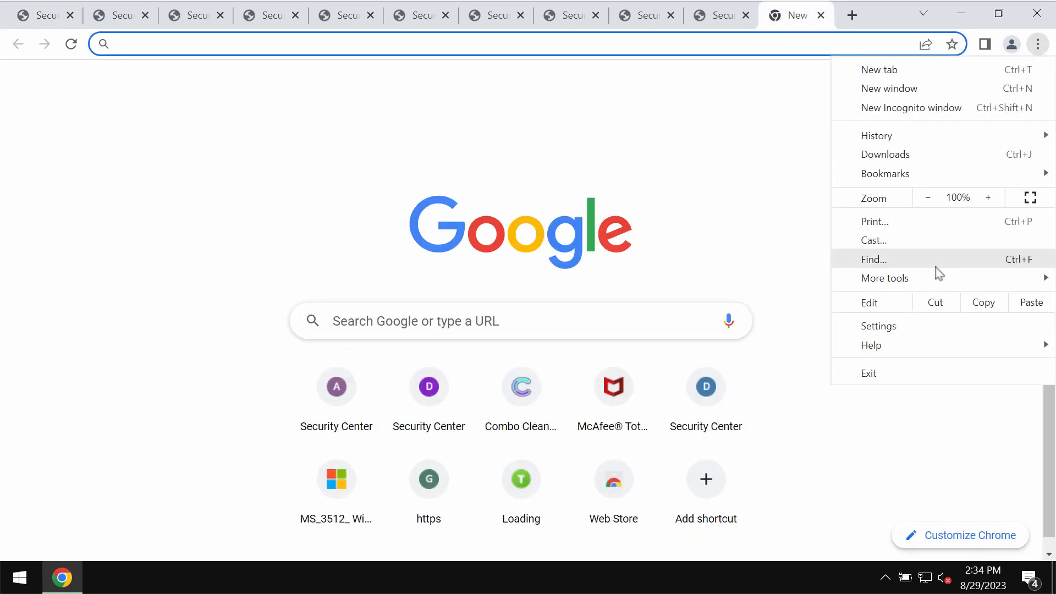
pyautogui.click(878, 326)
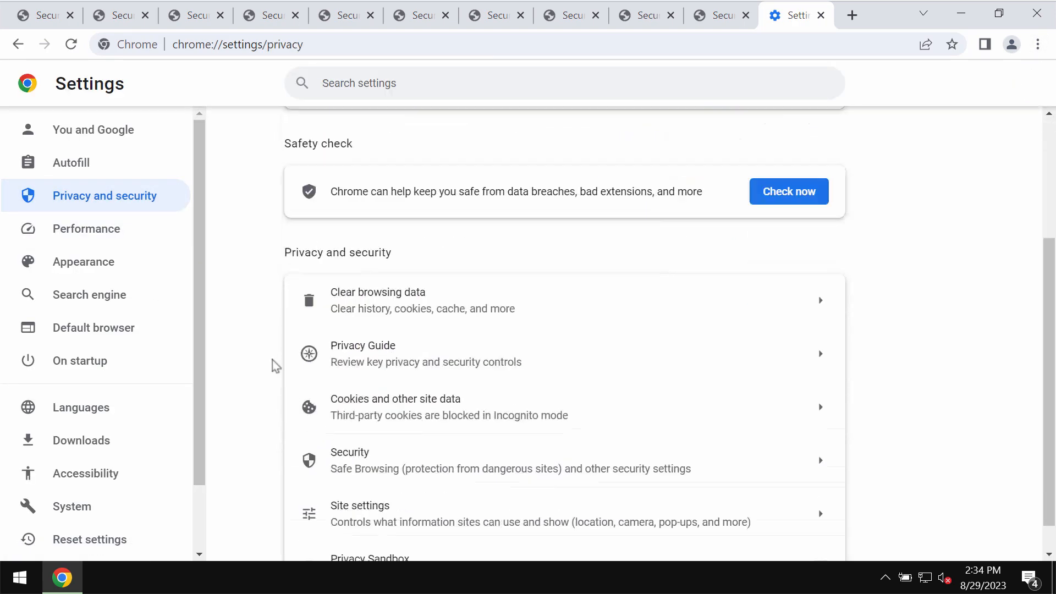
pyautogui.click(359, 514)
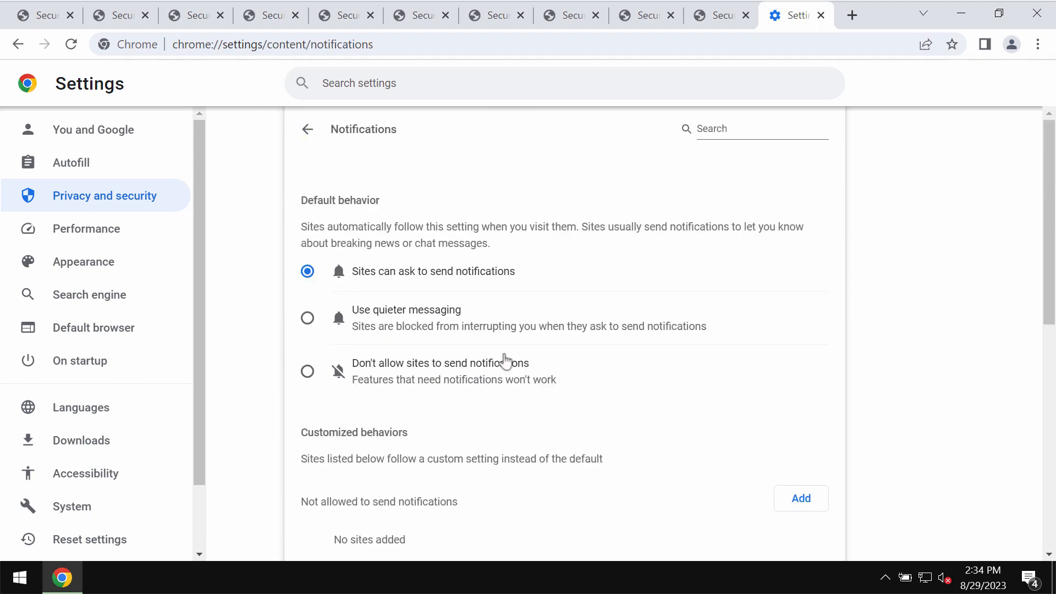
# Remove gtuvyu.com and the next spam site from the allowed-notifications list.
pyautogui.scroll(-3)
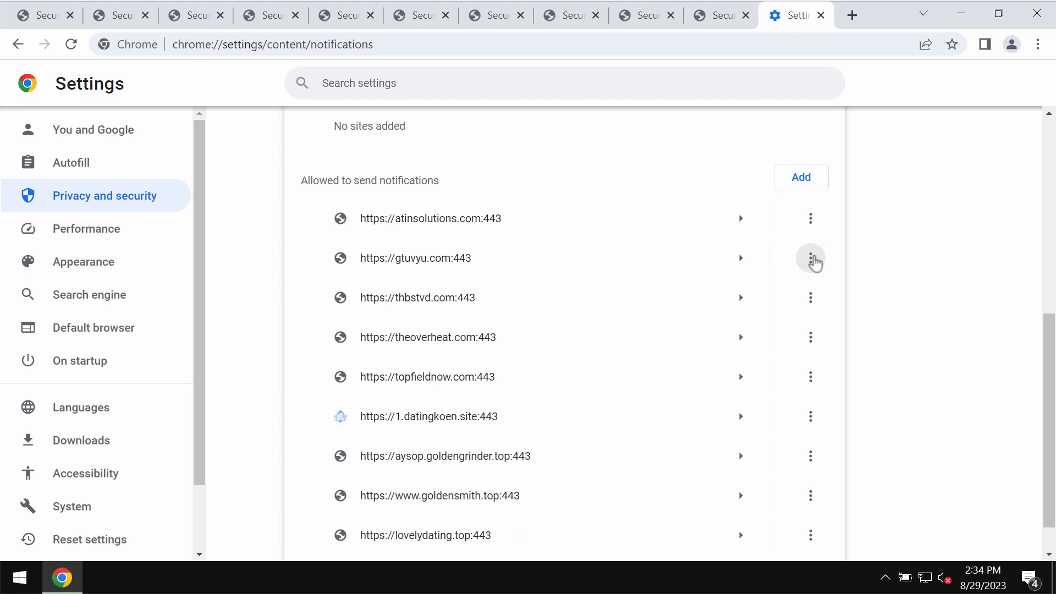
pyautogui.click(811, 257)
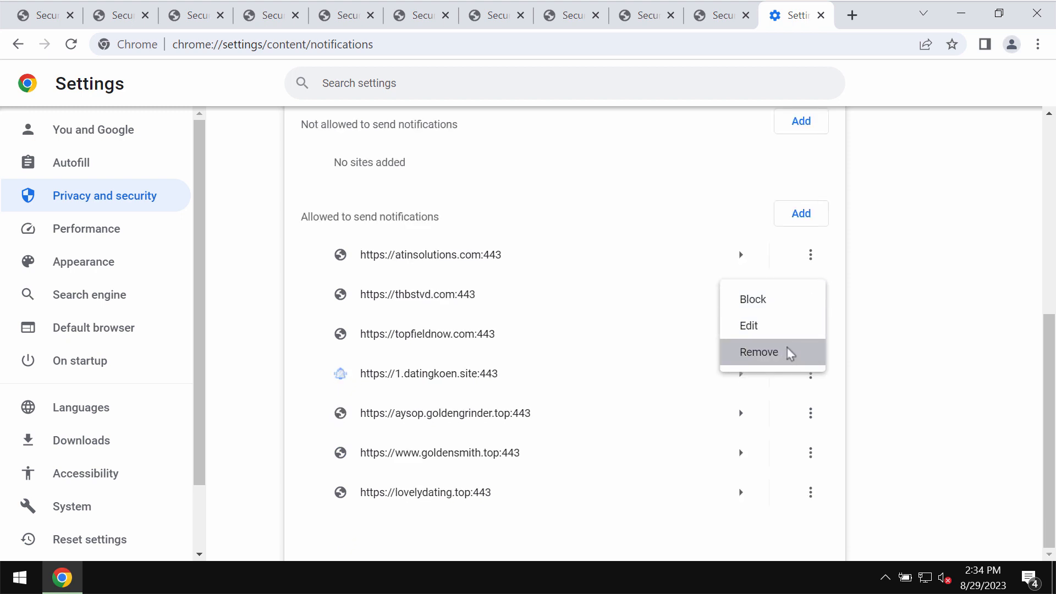
pyautogui.click(759, 352)
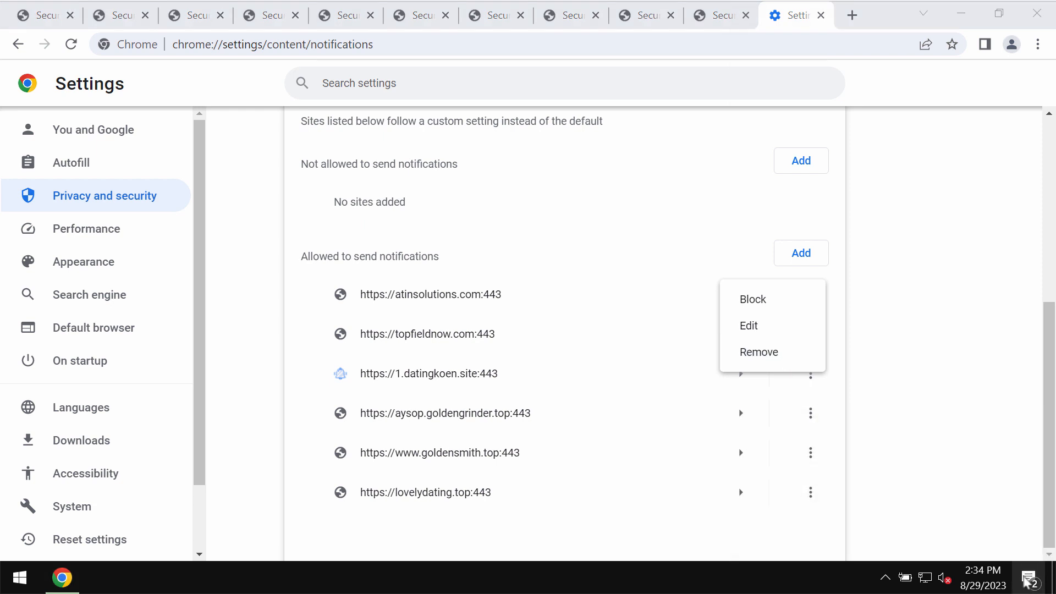
pyautogui.click(1028, 578)
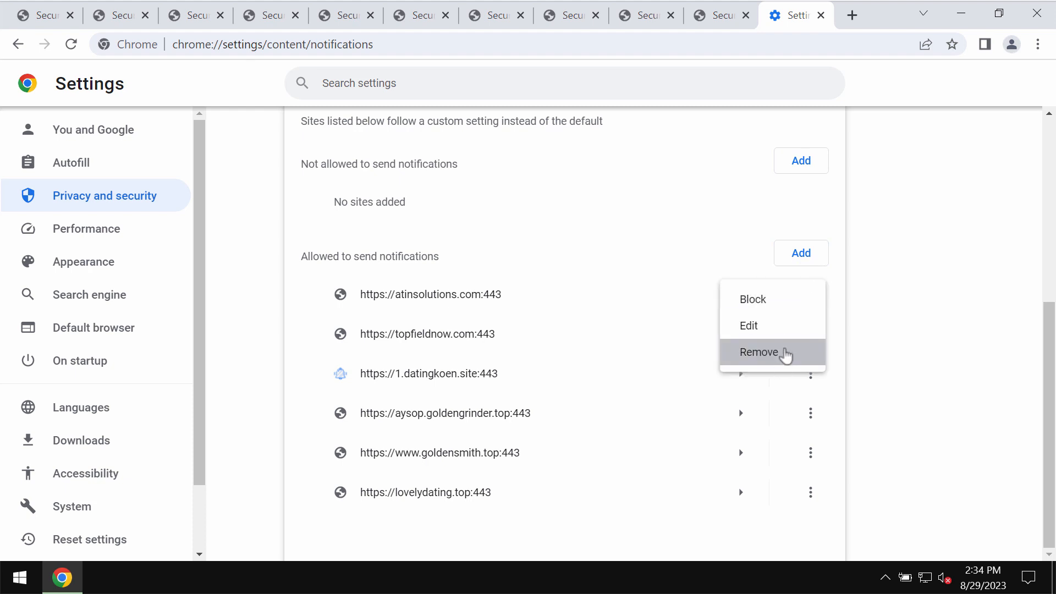
pyautogui.click(759, 353)
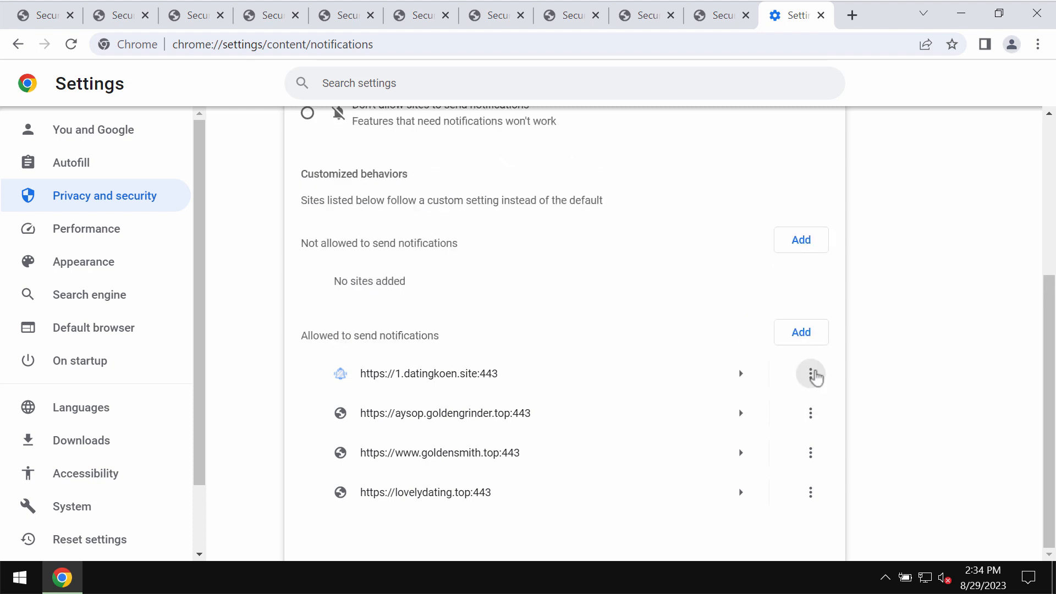
# Remove 1.datingkoen.site and lovelydating.top, then open a new tab.
pyautogui.click(811, 375)
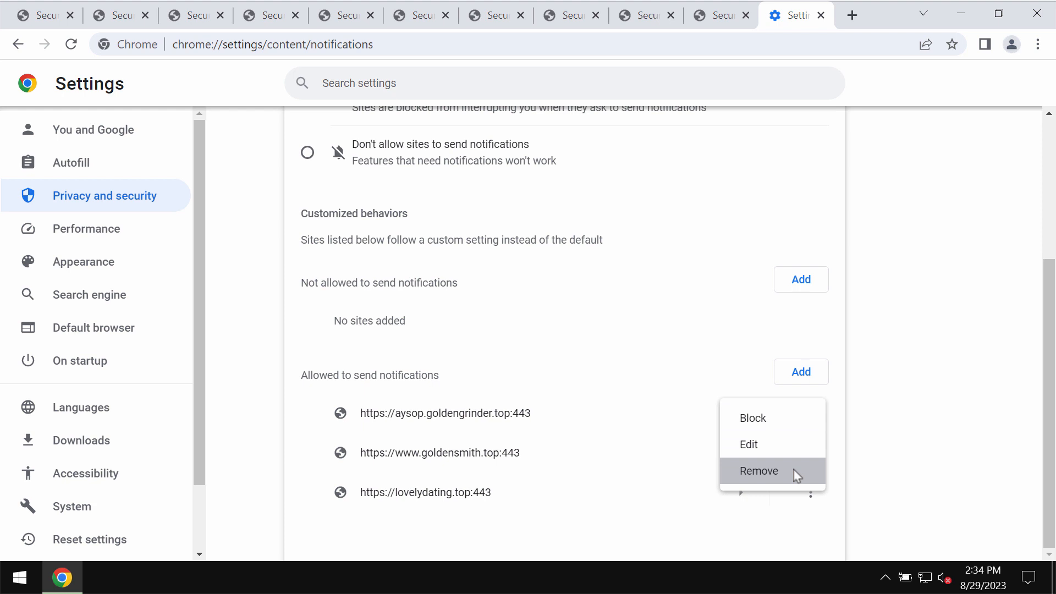
pyautogui.click(758, 471)
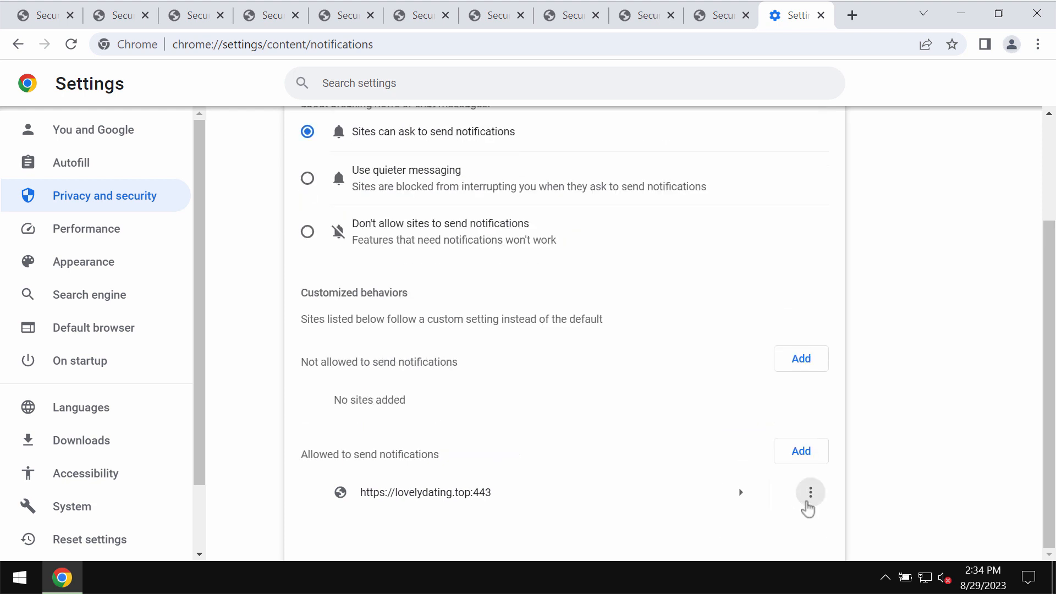
pyautogui.click(809, 492)
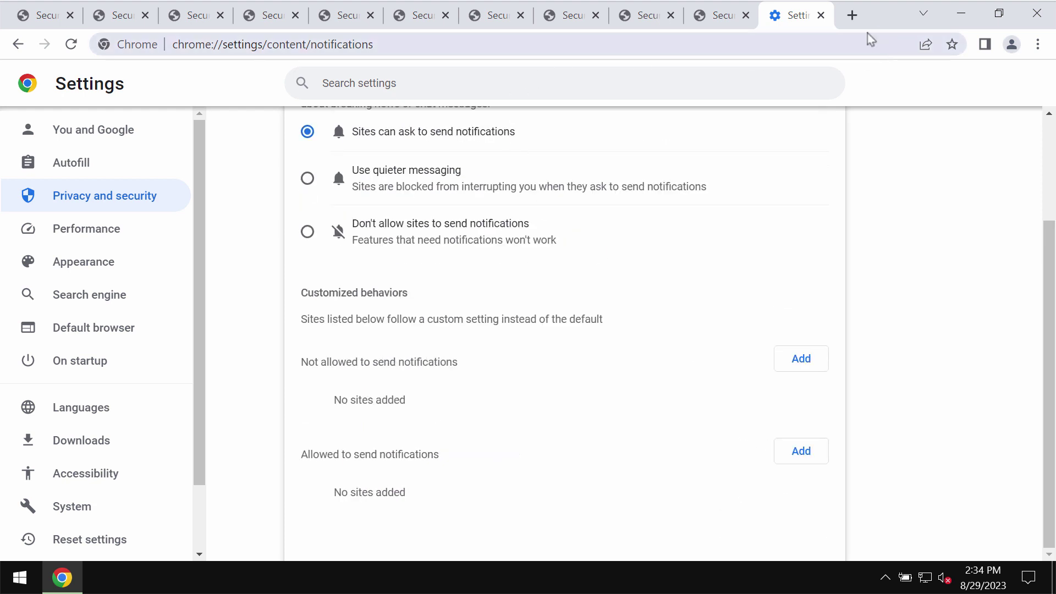
pyautogui.click(851, 14)
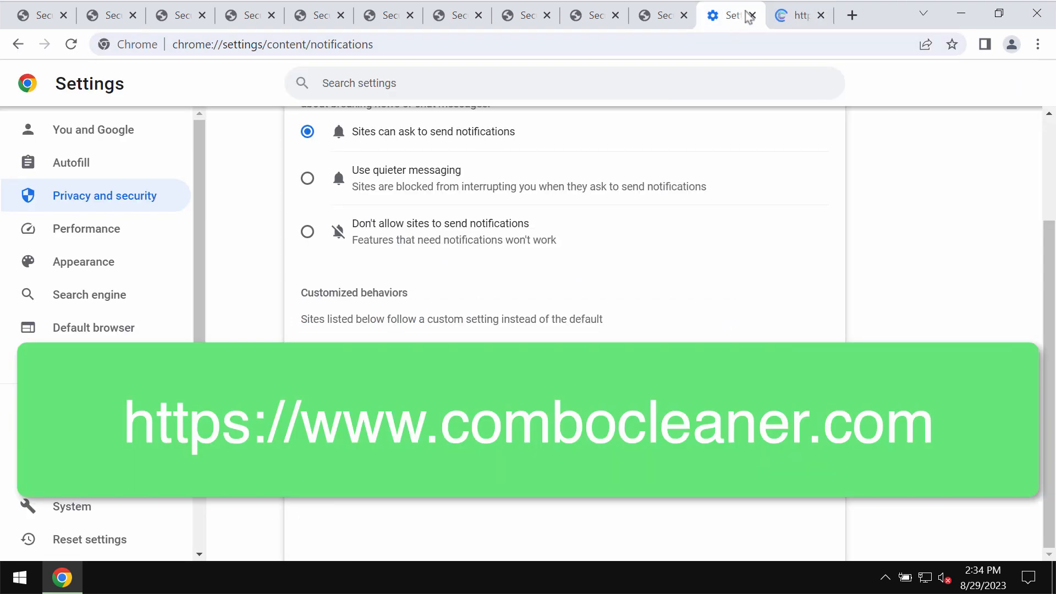
# Close the Chrome window so only the Windows desktop shows.
pyautogui.click(798, 15)
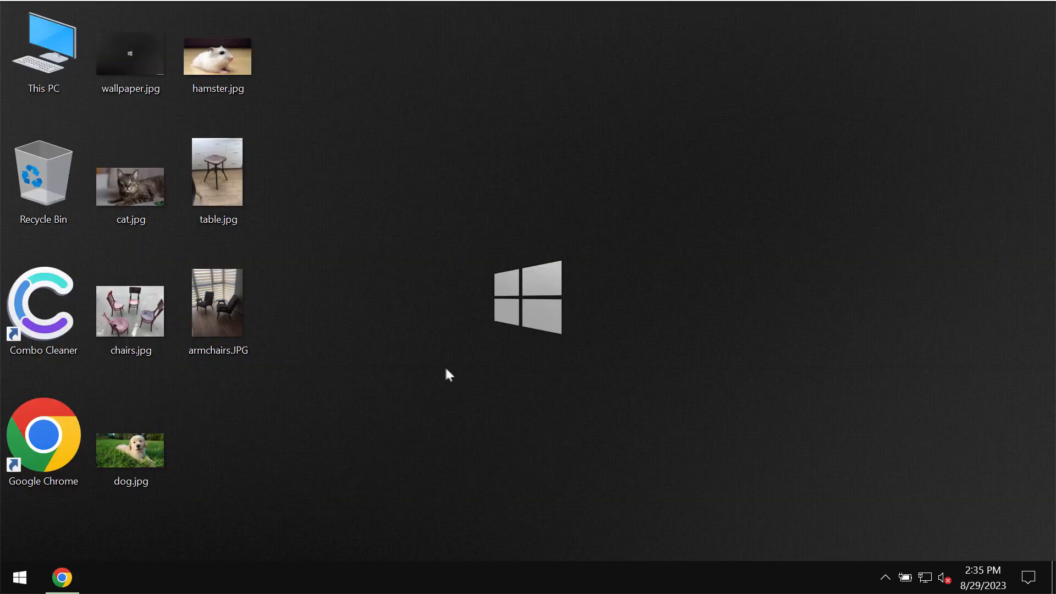
# Launch Combo Cleaner from its desktop shortcut to reach the Dashboard.
pyautogui.doubleClick(43, 305)
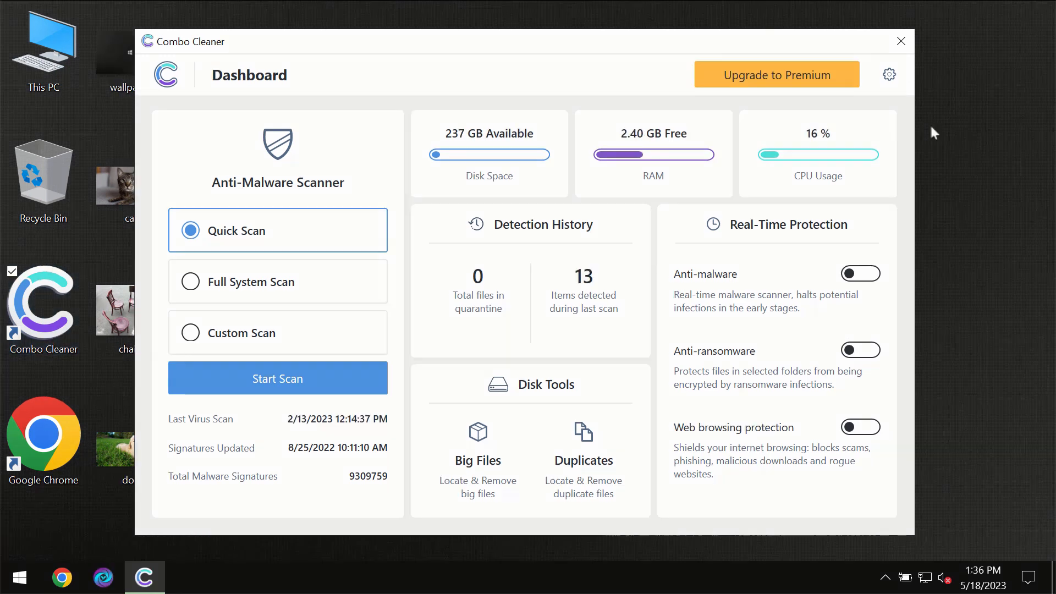
pyautogui.moveTo(899, 123)
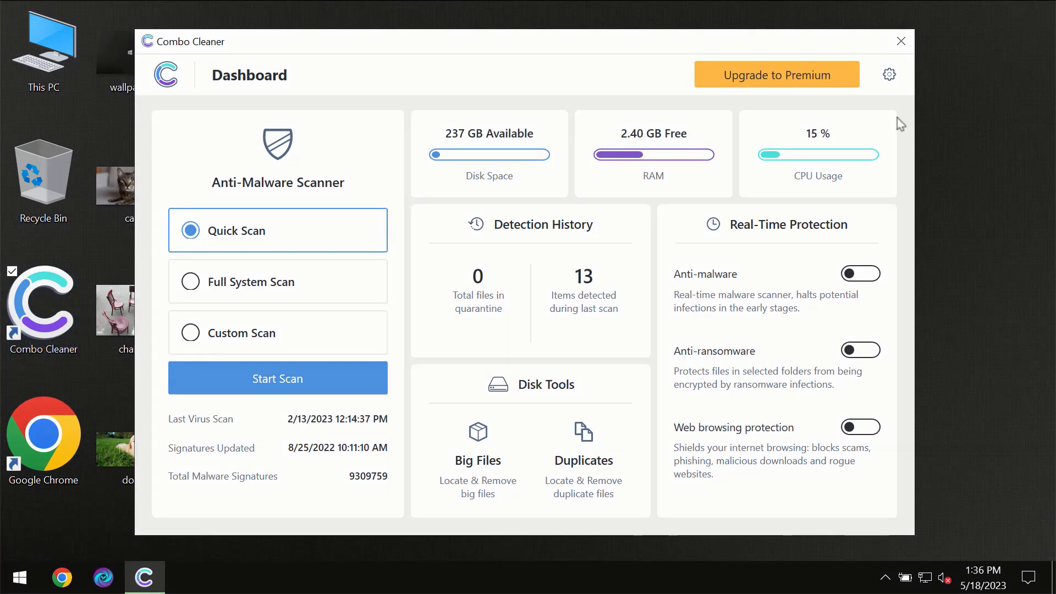
pyautogui.moveTo(652, 53)
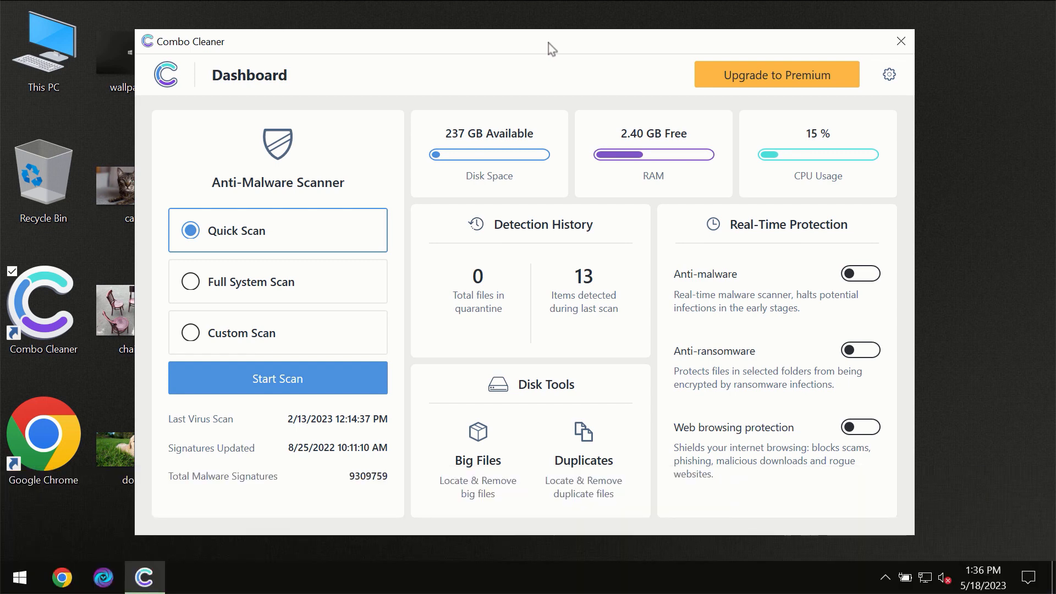
pyautogui.moveTo(192, 242)
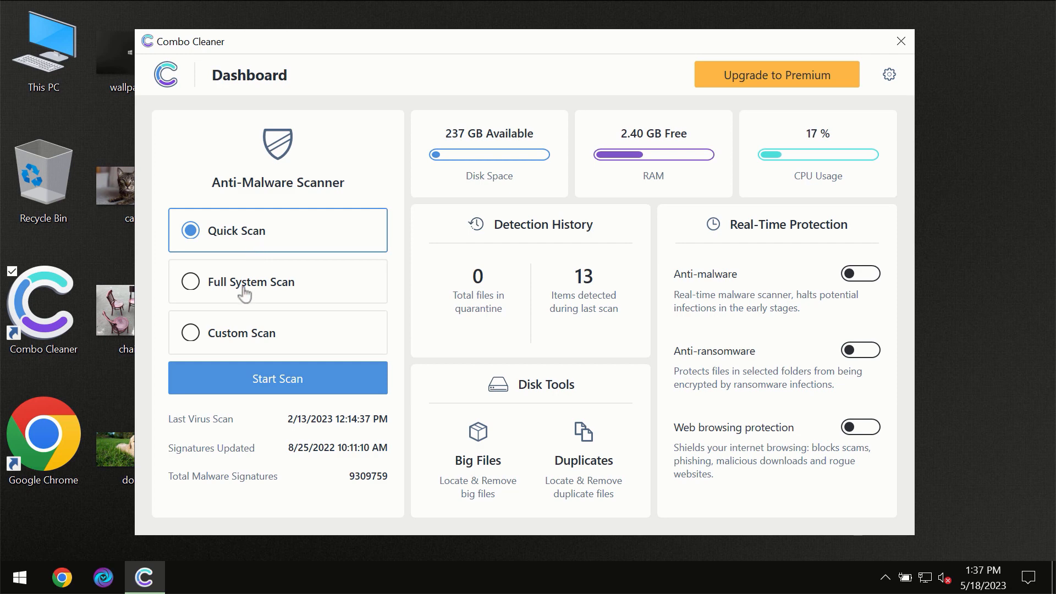
pyautogui.moveTo(263, 386)
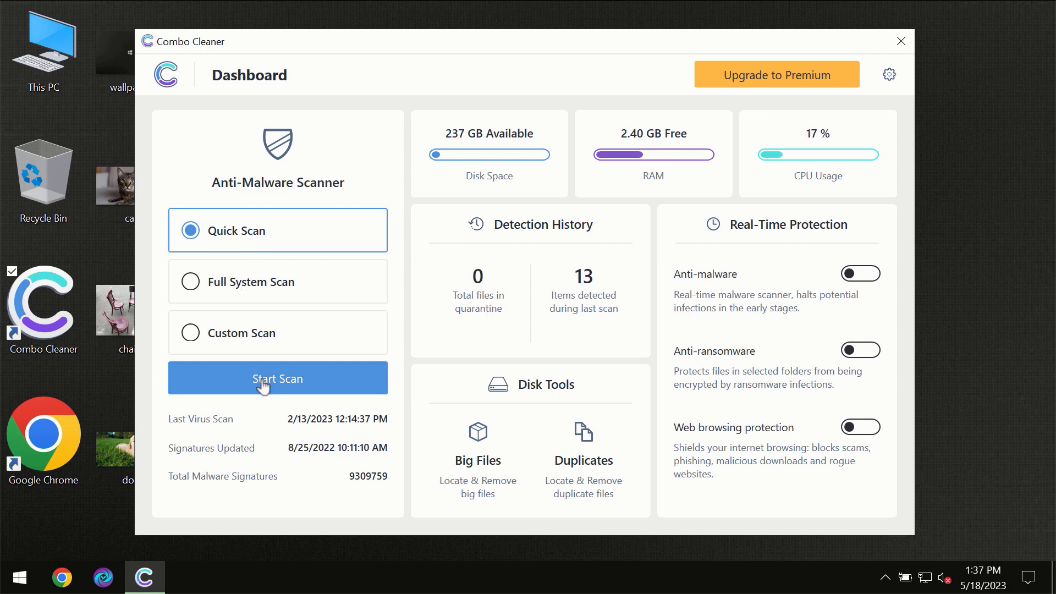
# Start the Quick Scan in Combo Cleaner's anti-malware scanner.
pyautogui.click(276, 378)
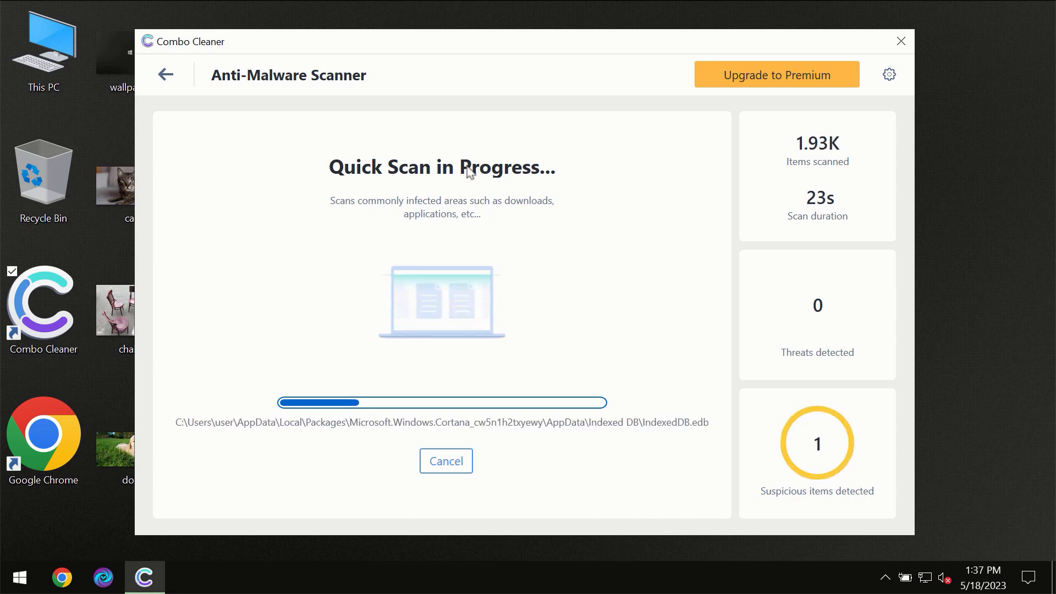
pyautogui.moveTo(490, 72)
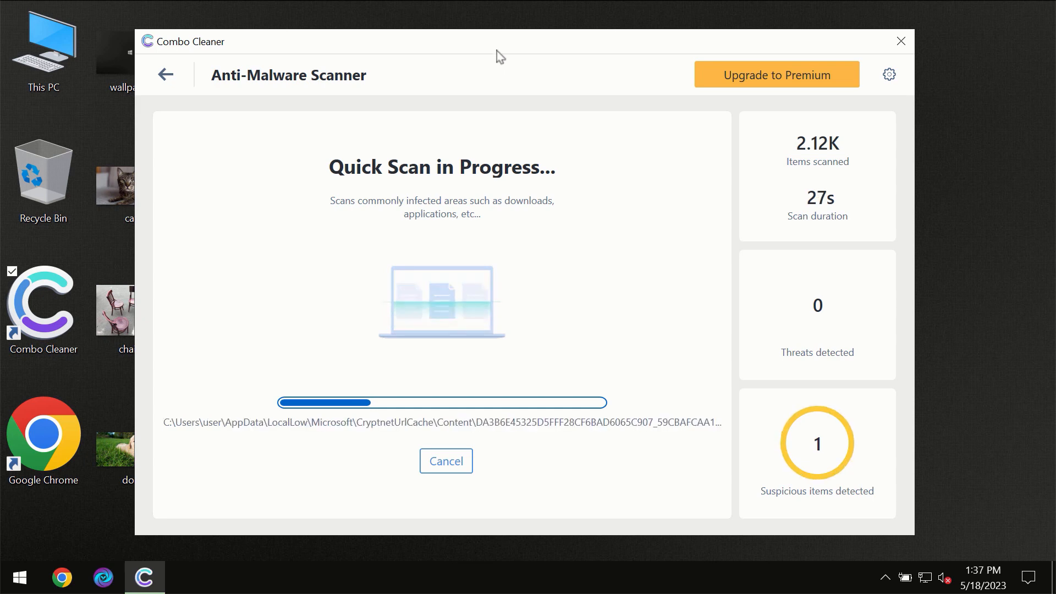
pyautogui.moveTo(522, 54)
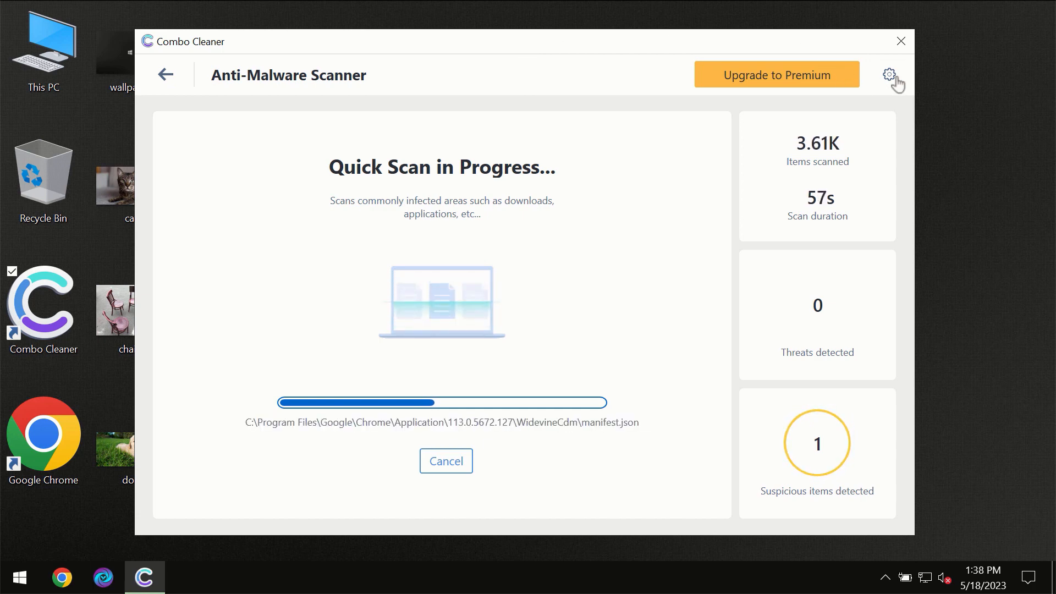
# View the Anti-Ransomware settings page, then return to the Dashboard.
pyautogui.click(889, 75)
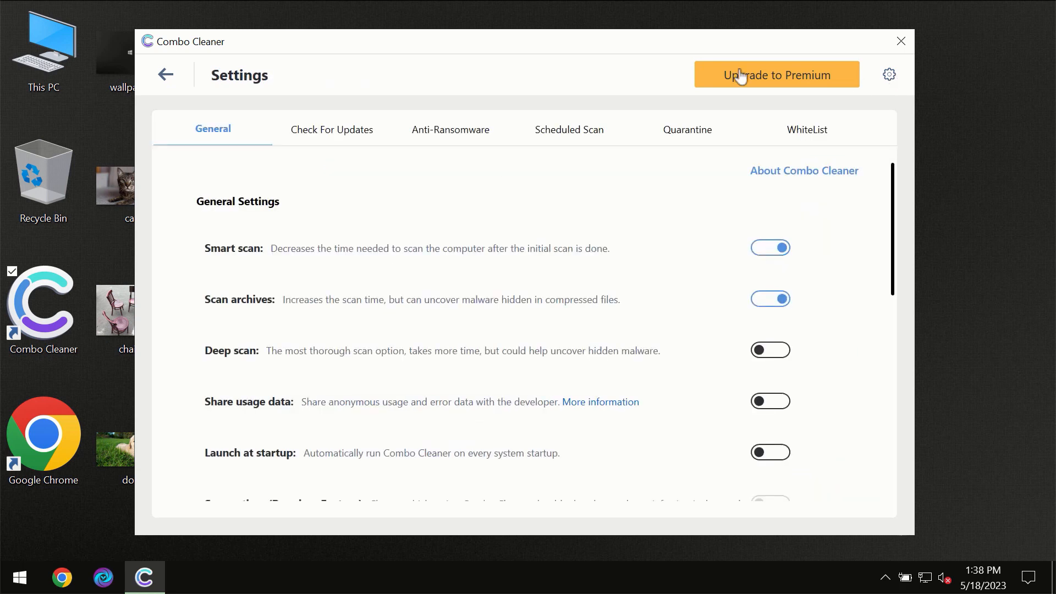
pyautogui.moveTo(460, 153)
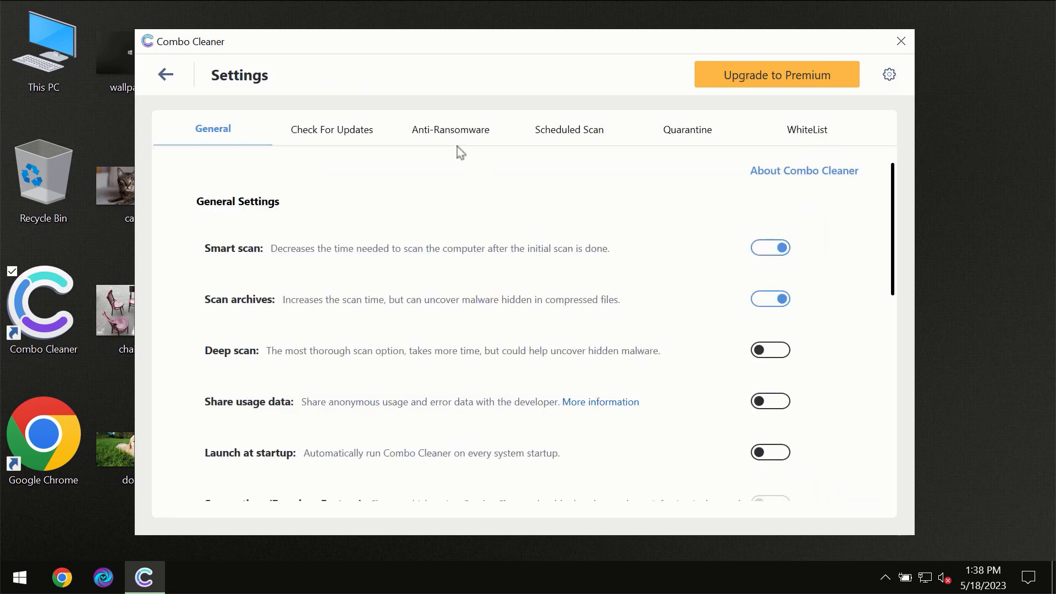
pyautogui.moveTo(445, 139)
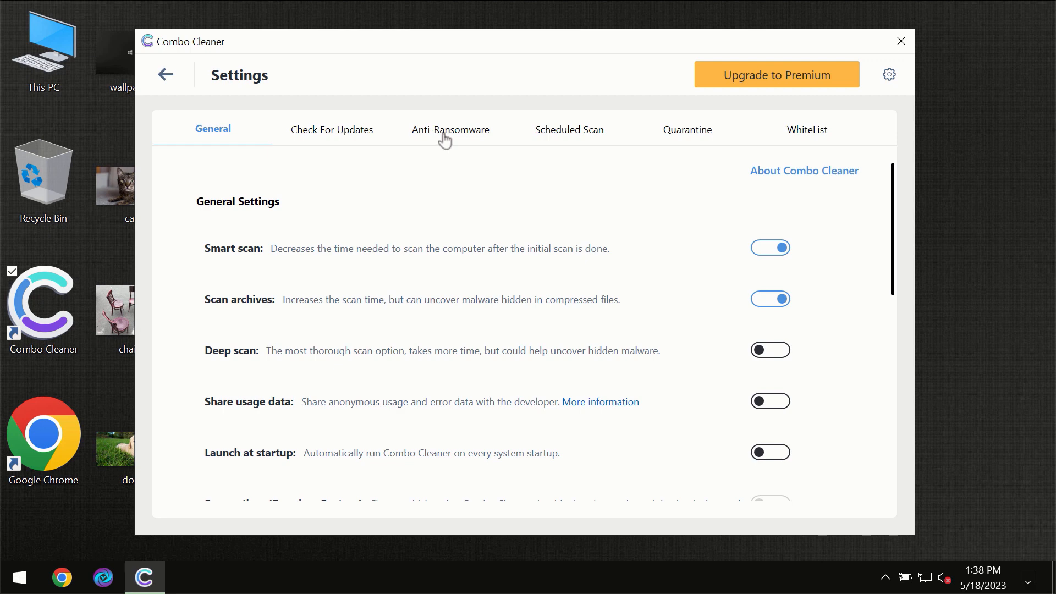
pyautogui.click(450, 129)
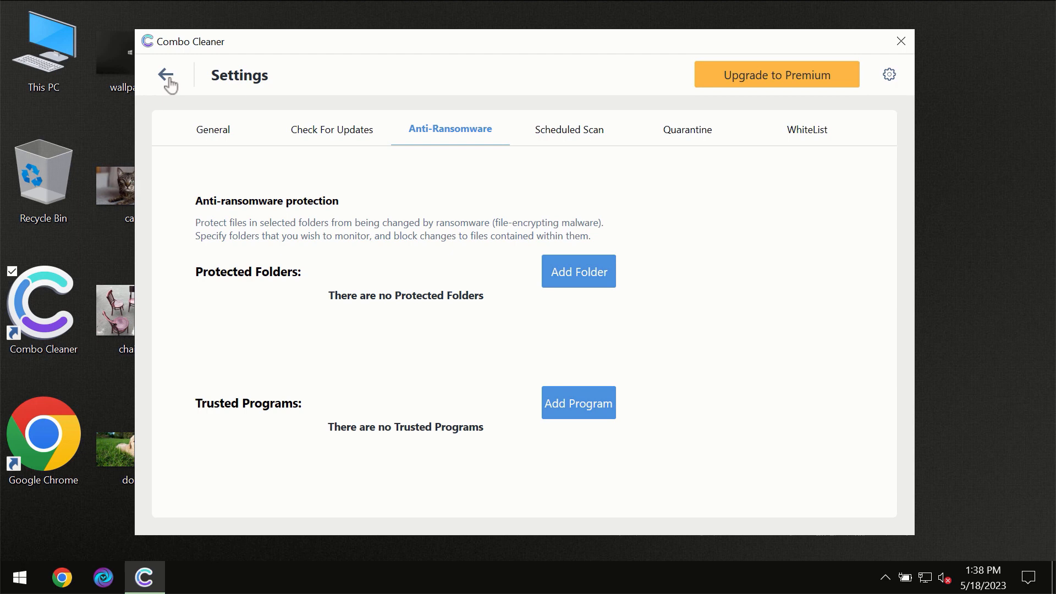
pyautogui.click(169, 74)
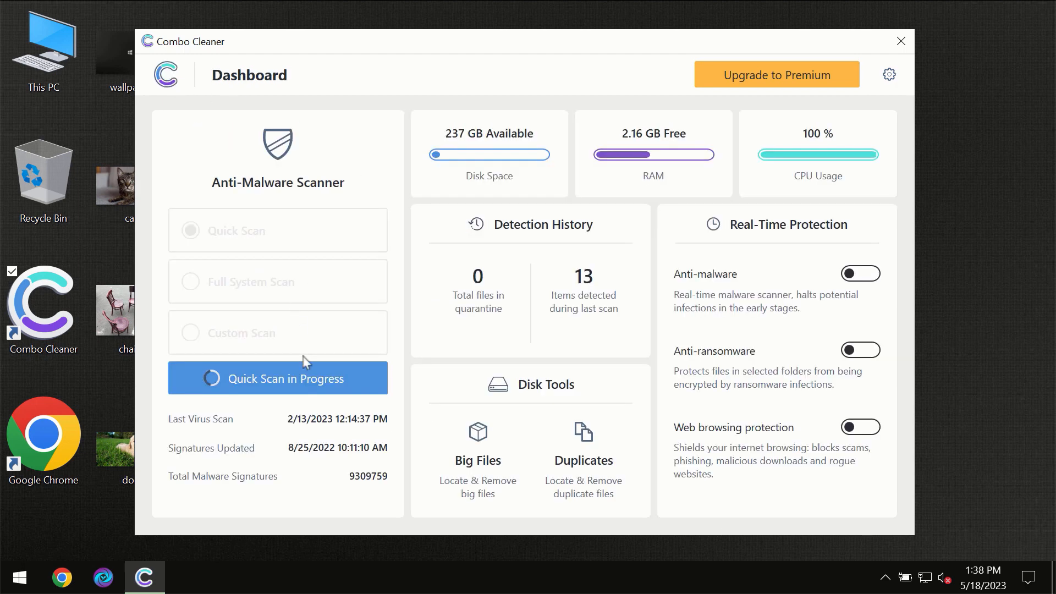
# Watch the scan finish with one spam ads threat, then open Upgrade to Premium.
pyautogui.click(277, 378)
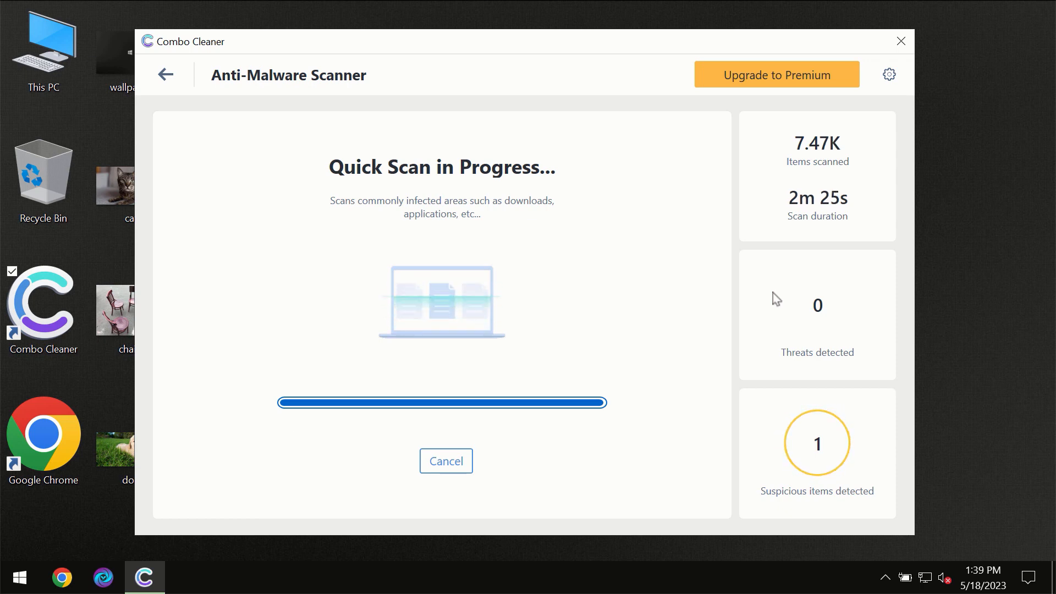
pyautogui.moveTo(786, 89)
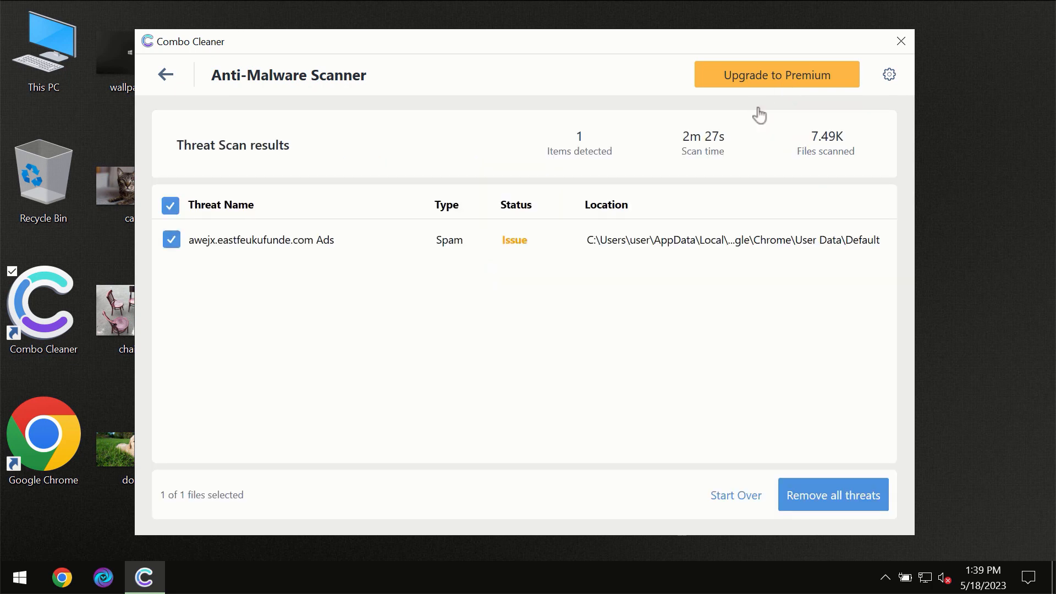
pyautogui.click(776, 75)
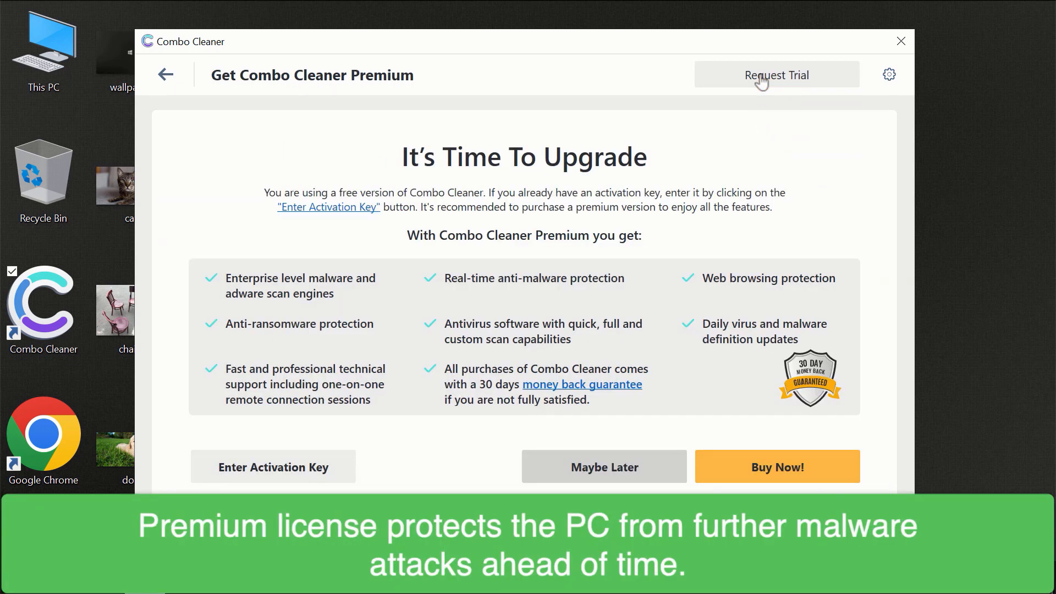